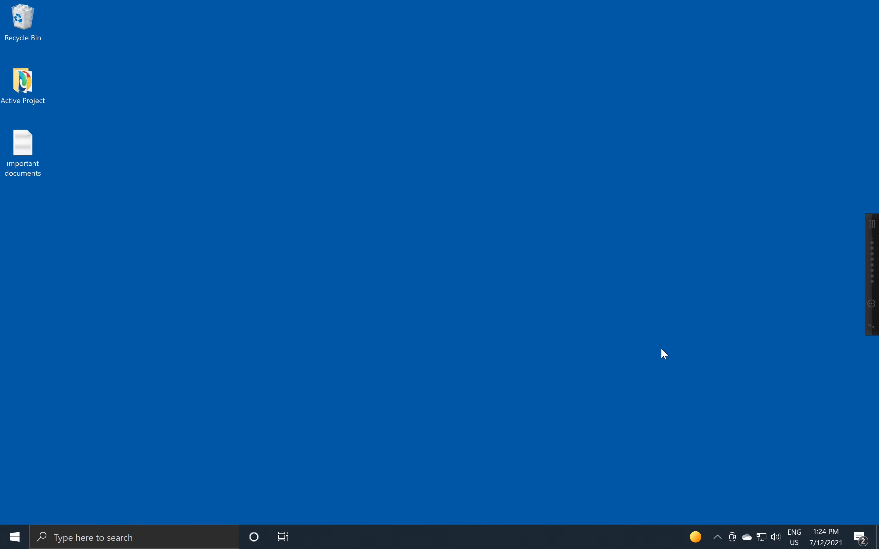
mouse_move(328, 237)
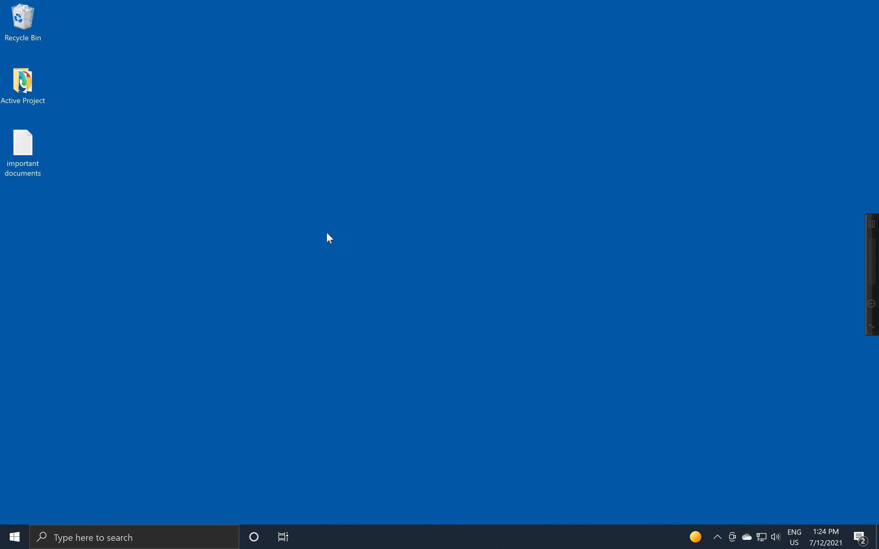
mouse_move(146, 173)
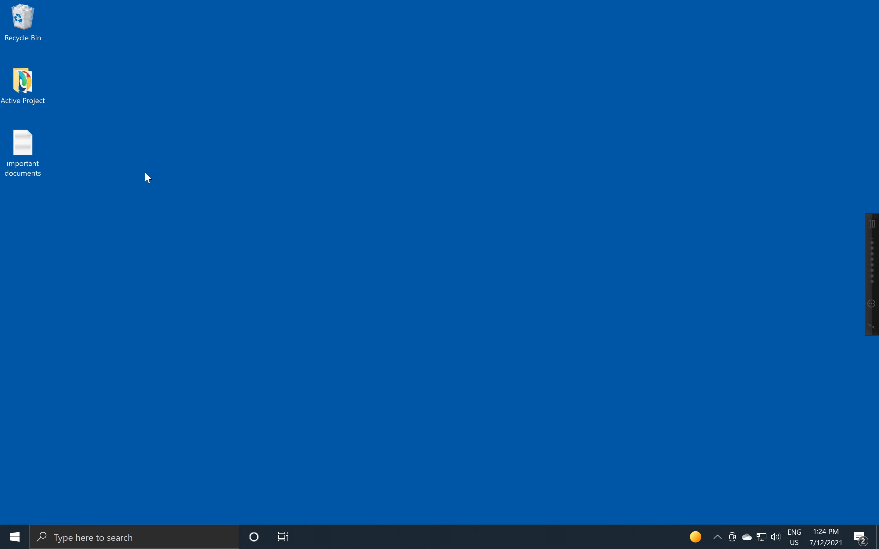
- Add Calculator and Calendar shortcuts from the Start menu app list to the desktop
left_click(14, 537)
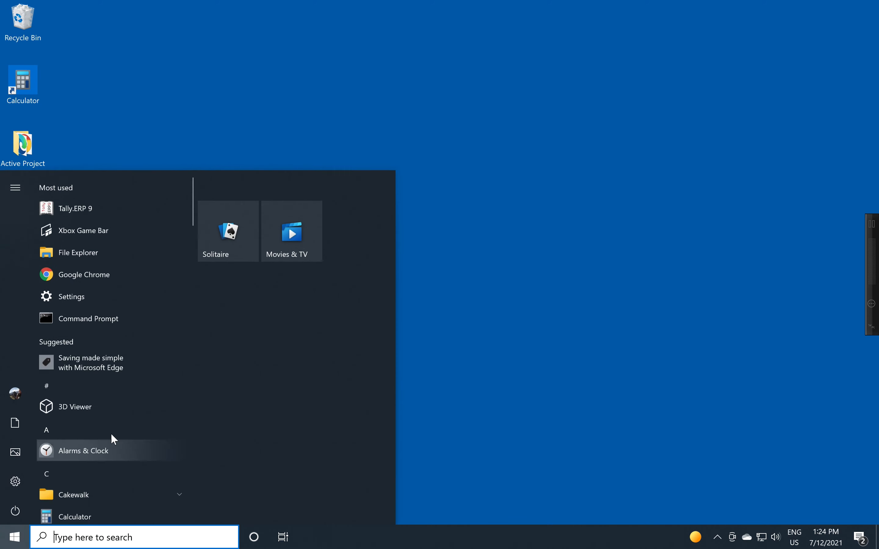
scroll("down", 3)
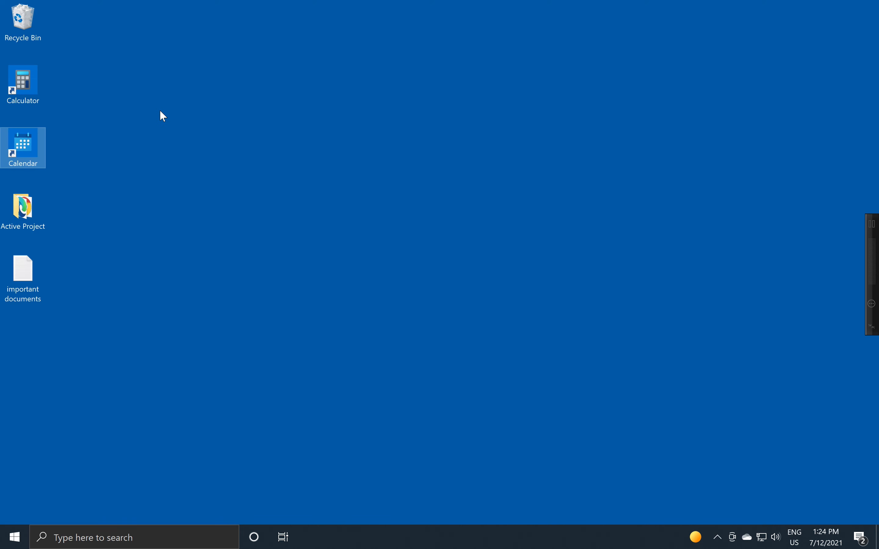
left_click(134, 246)
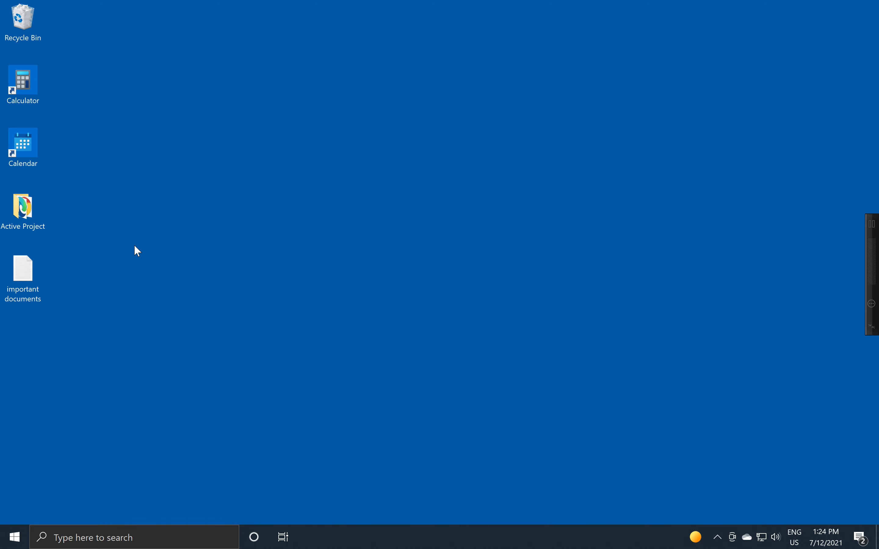
mouse_move(73, 73)
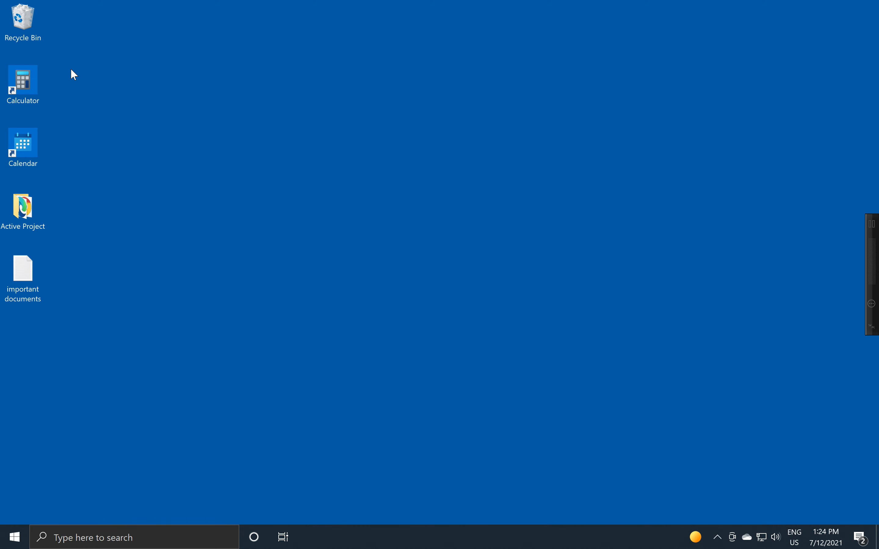
- Drag the important documents icon up the column to sit directly below Recycle Bin
left_click(23, 147)
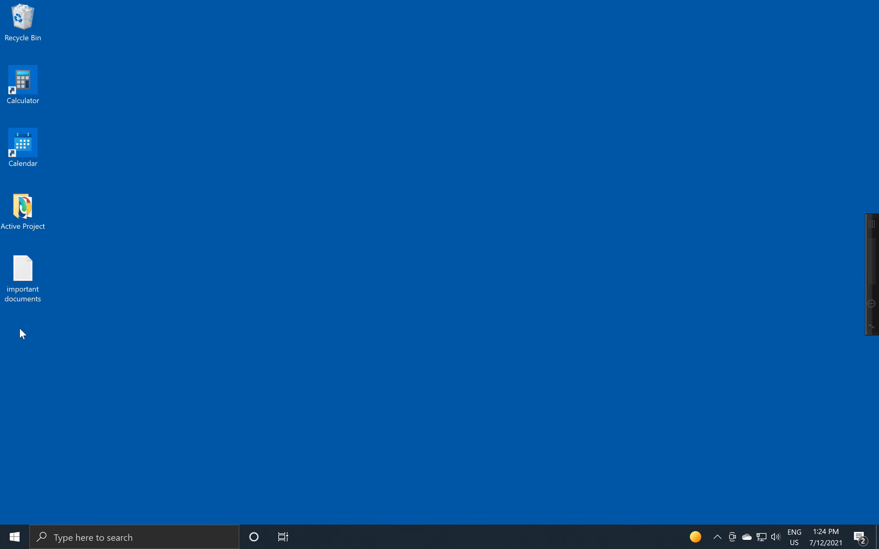
mouse_move(25, 312)
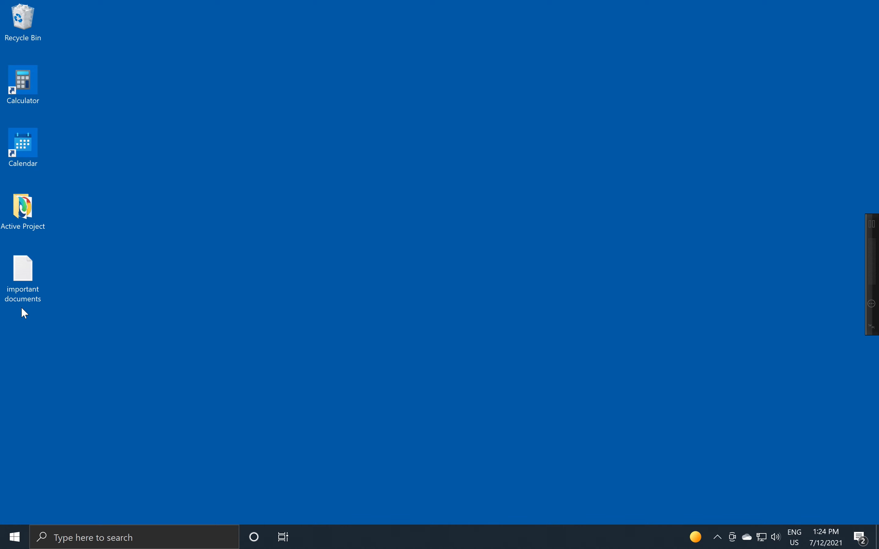
left_click_drag(23, 269, 140, 185)
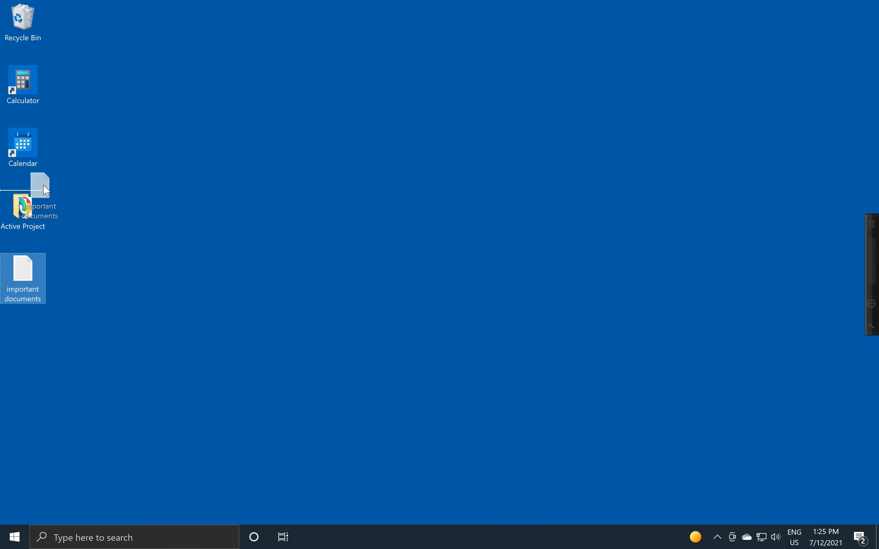
left_click_drag(44, 185, 164, 124)
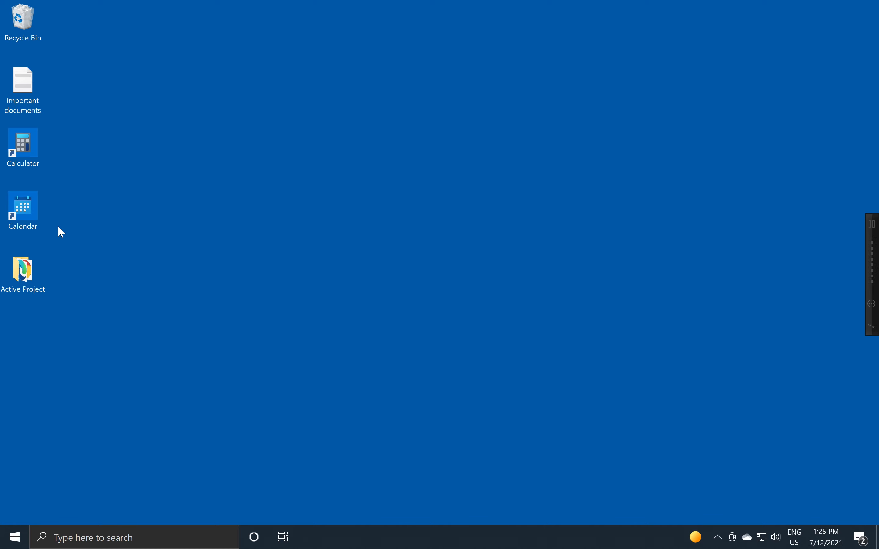
mouse_move(100, 215)
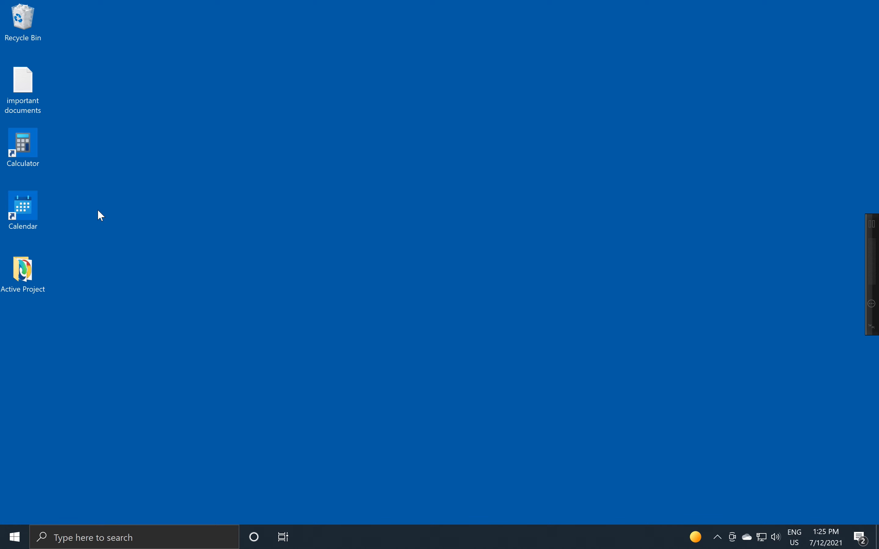
mouse_move(164, 129)
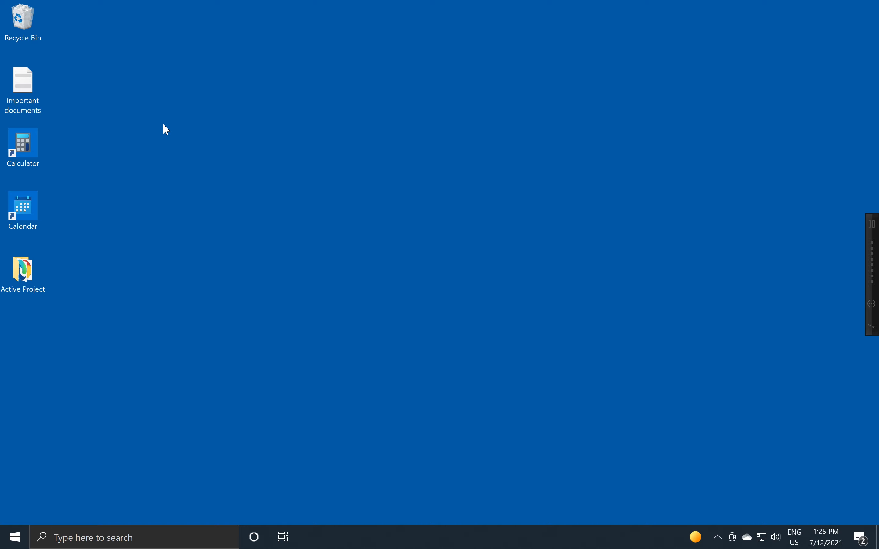
mouse_move(192, 122)
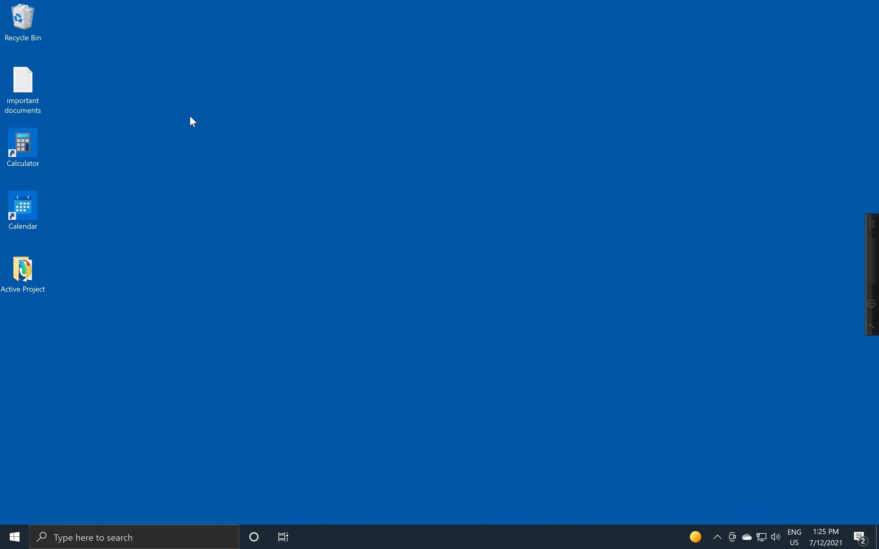
- Uncheck Auto arrange icons and Align icons to grid in the desktop View menu
right_click(191, 123)
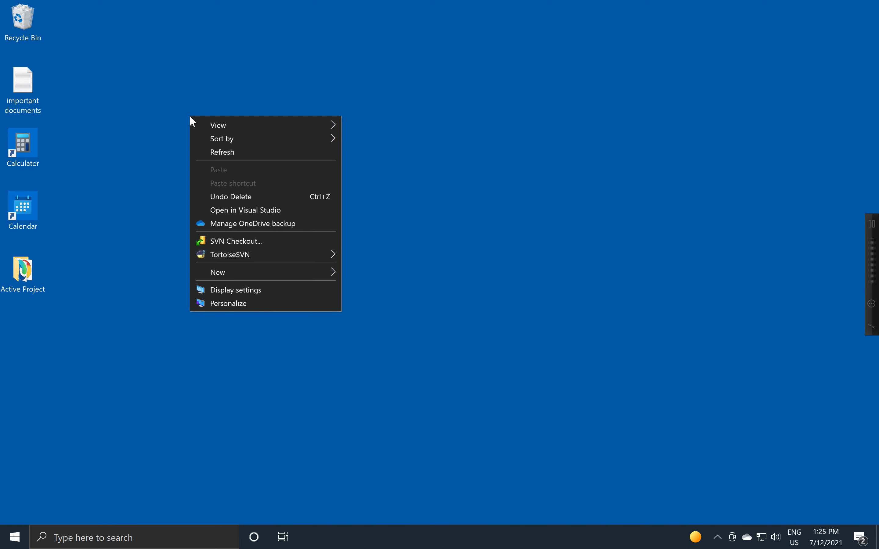
mouse_move(300, 129)
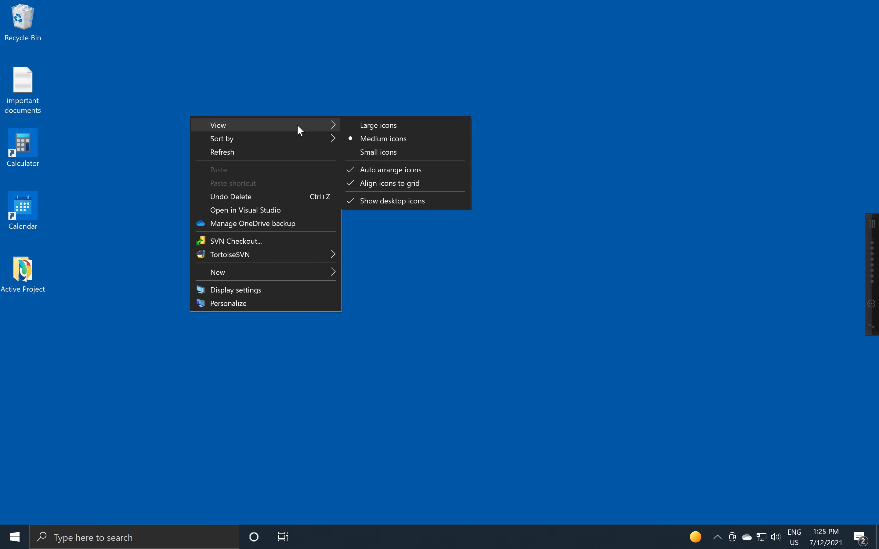
mouse_move(401, 176)
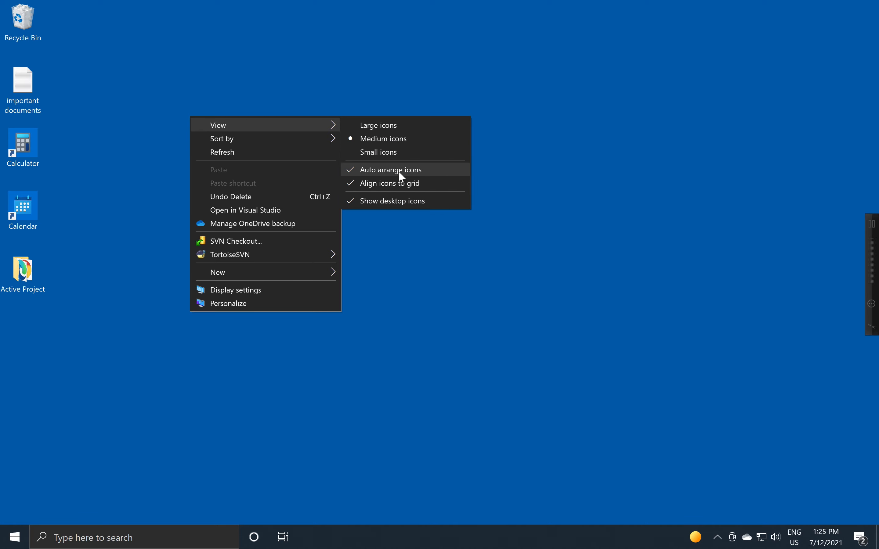
left_click(391, 170)
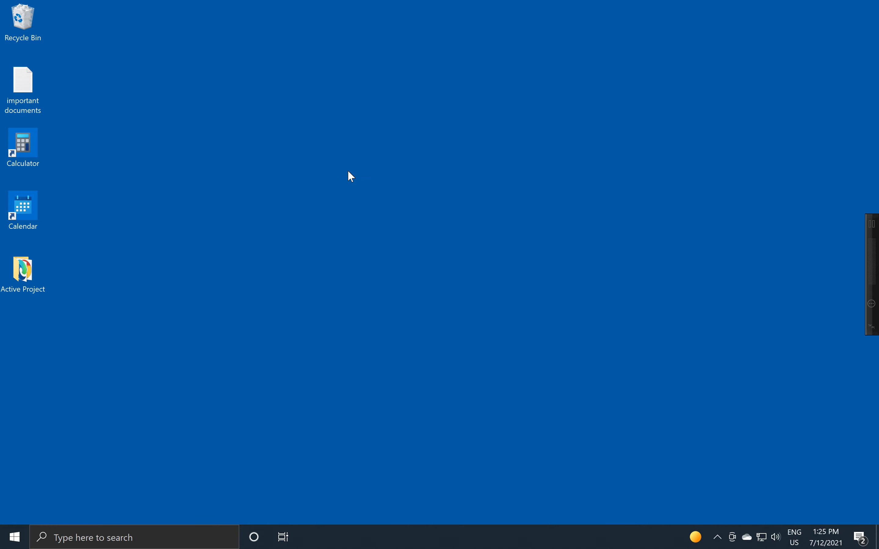
right_click(348, 179)
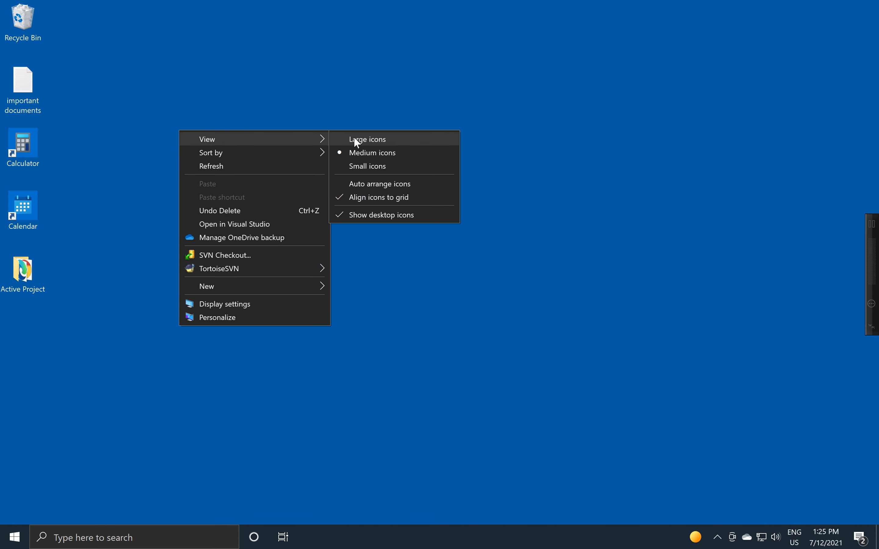
mouse_move(360, 202)
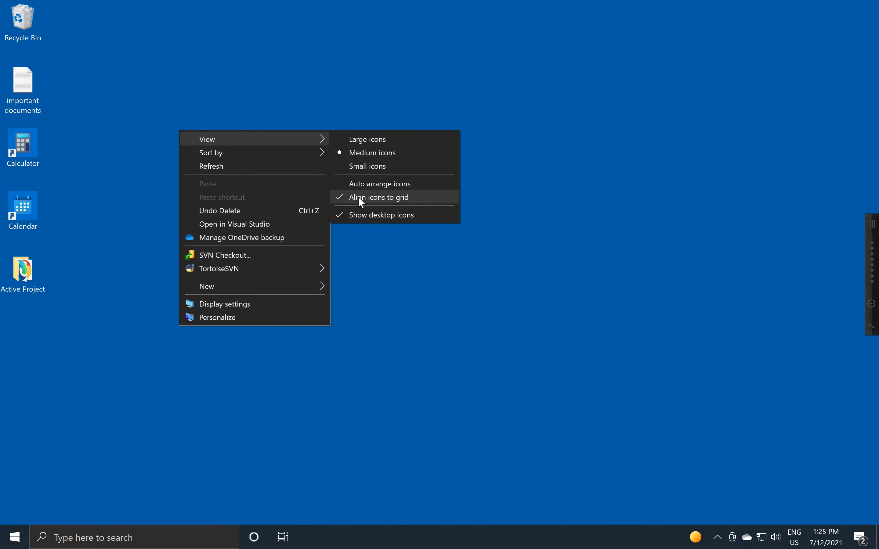
left_click(362, 197)
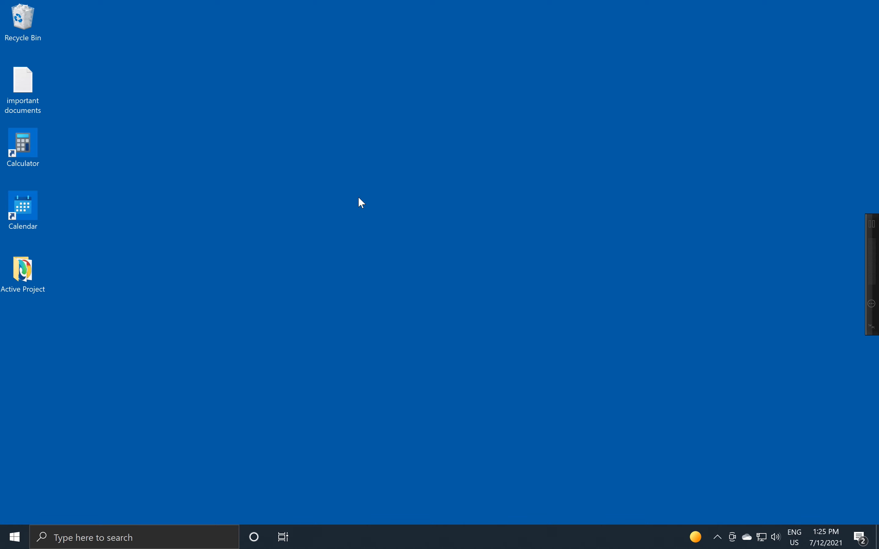
left_click(23, 271)
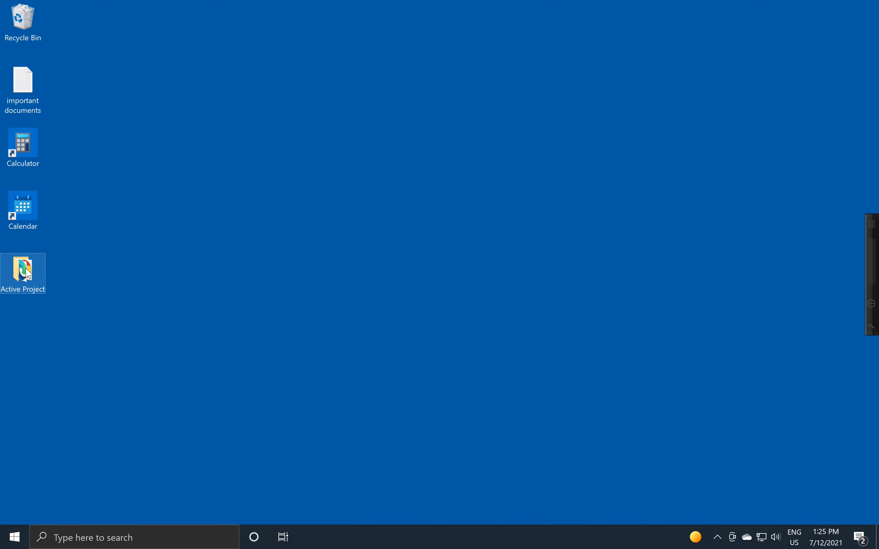
- Scatter Active Project to the top middle and important documents to the top-right corner
left_click_drag(23, 273, 332, 244)
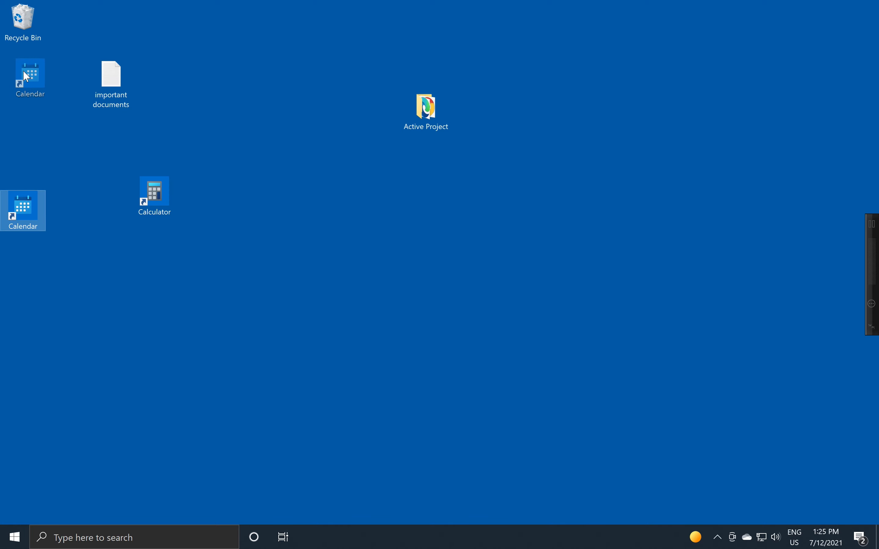
left_click(153, 192)
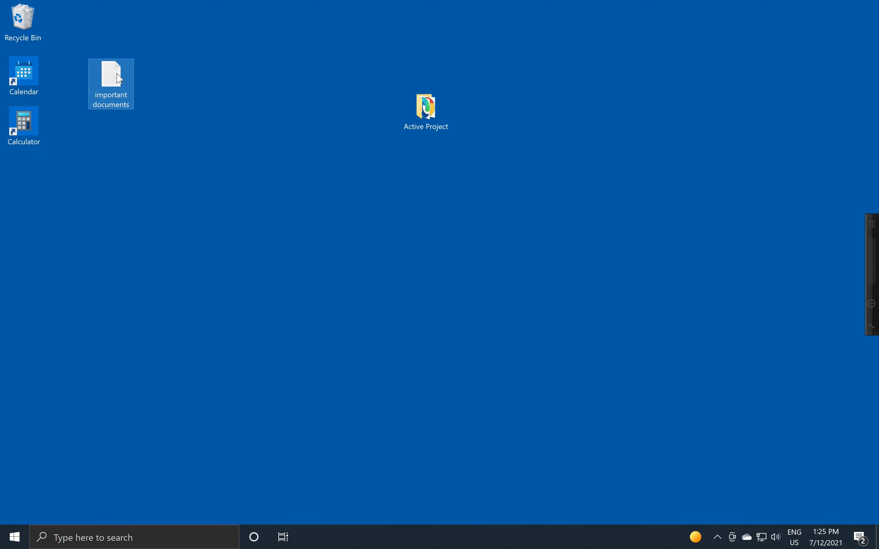
left_click_drag(111, 79, 477, 179)
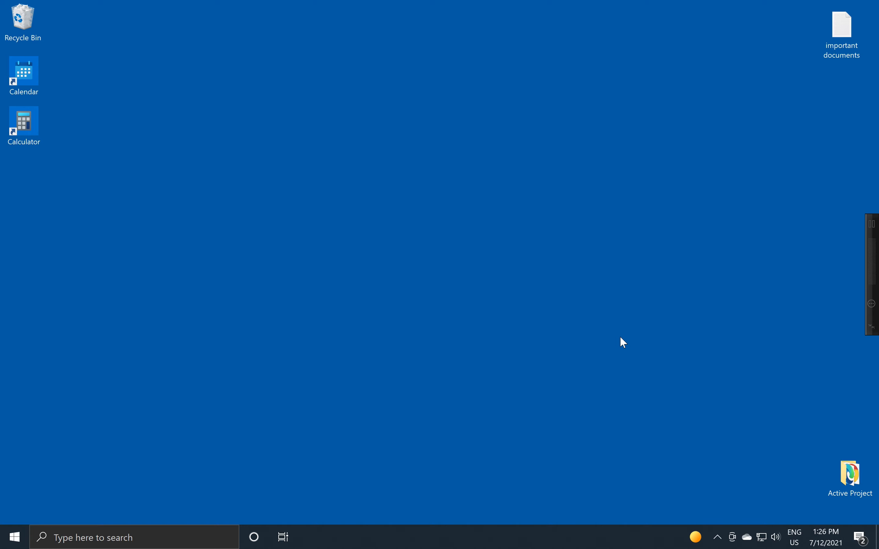
mouse_move(252, 136)
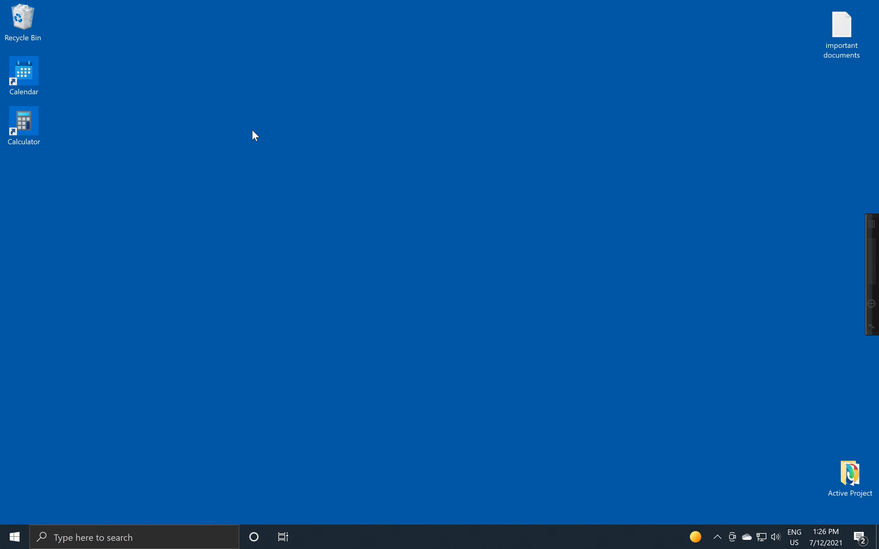
- Re-enable Auto arrange icons so the scattered icons line up in a left column
right_click(253, 142)
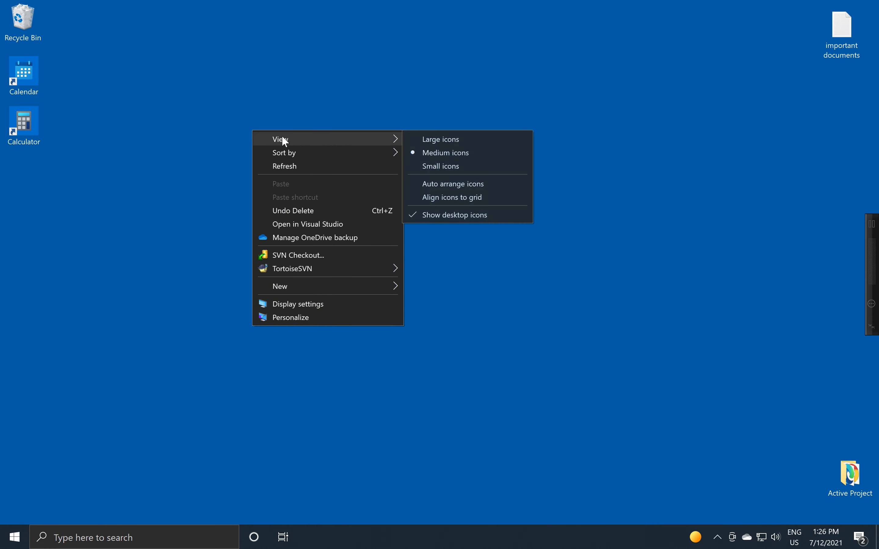
left_click(452, 185)
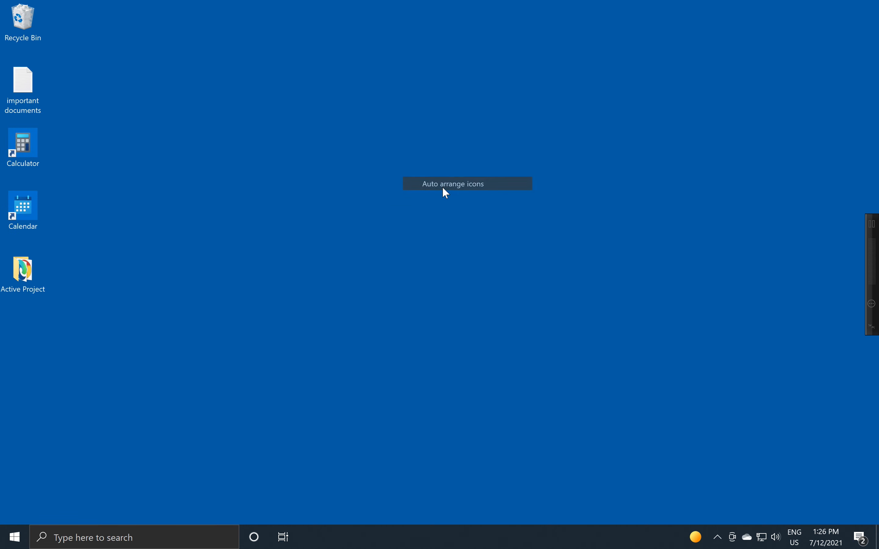
left_click(453, 184)
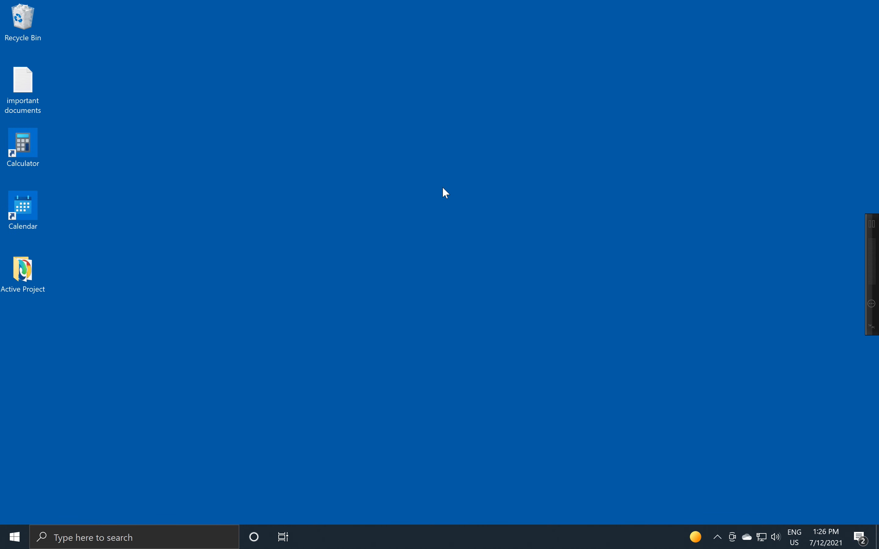